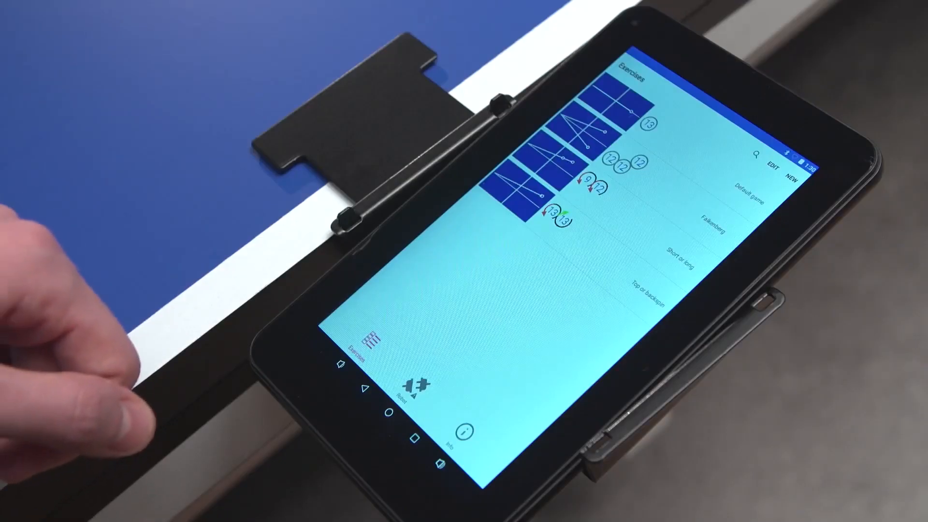
- Start creating a new exercise in the Amicus app
left_click(413, 387)
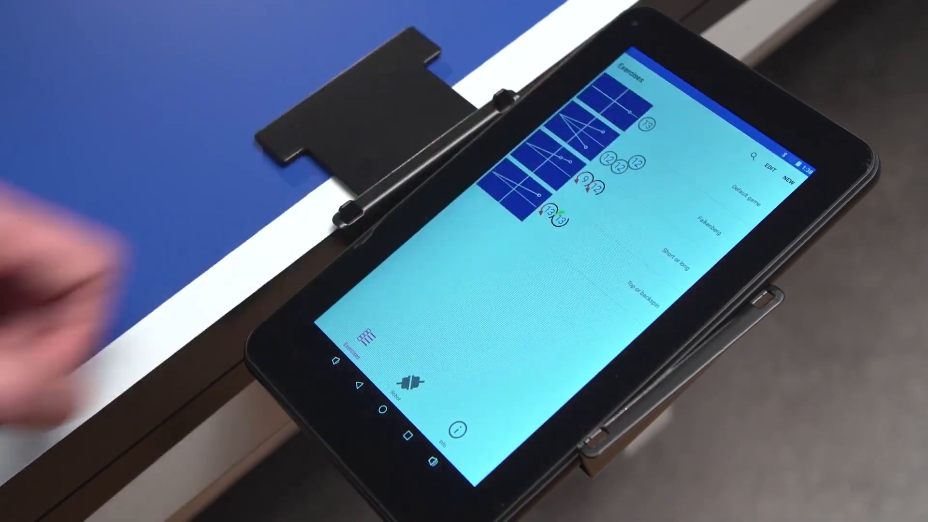
left_click(790, 175)
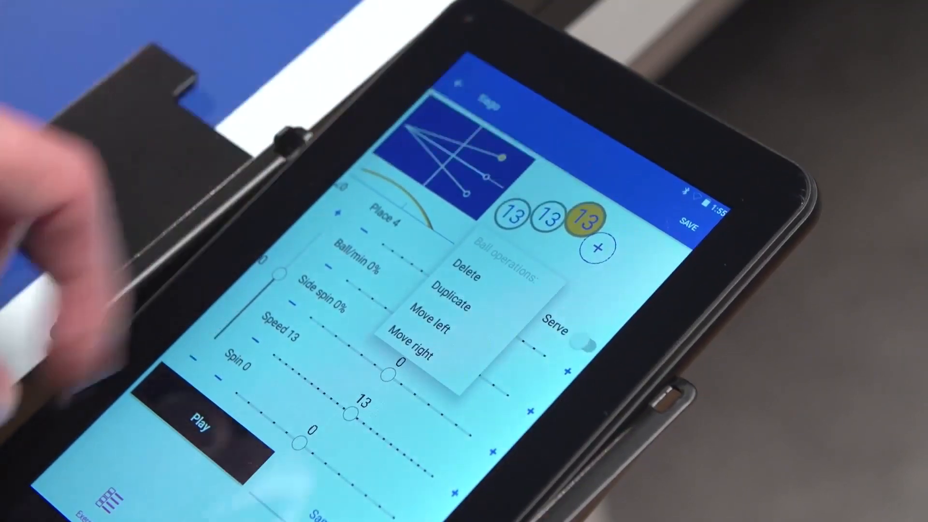
- Adjust the tiago exercise's balls toward two speed-12 spin balls
left_click(467, 277)
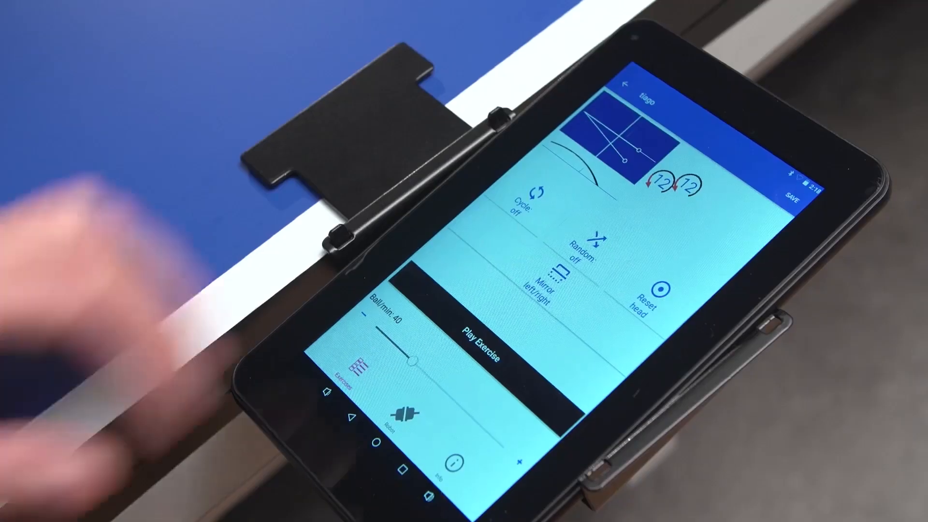
- Save the finished tiago exercise
left_click(480, 348)
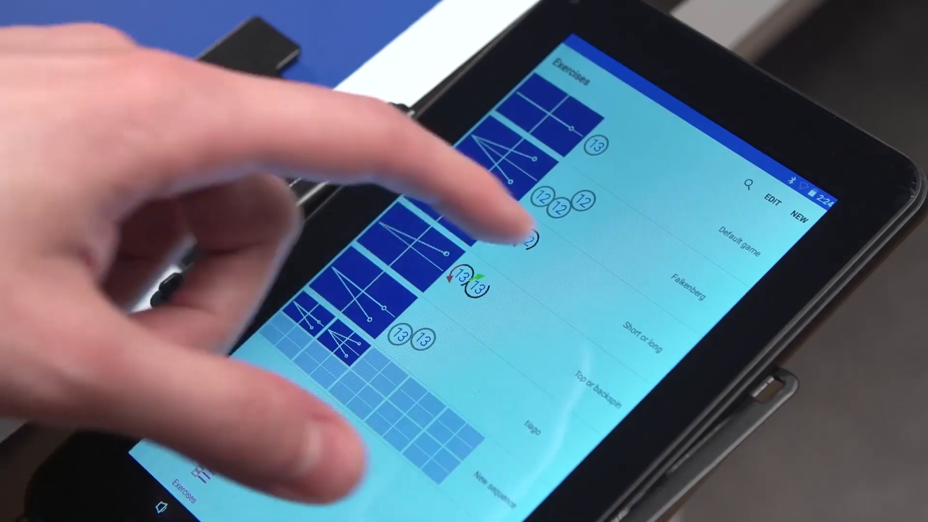
- Open tiago from the Exercises list
left_click(645, 331)
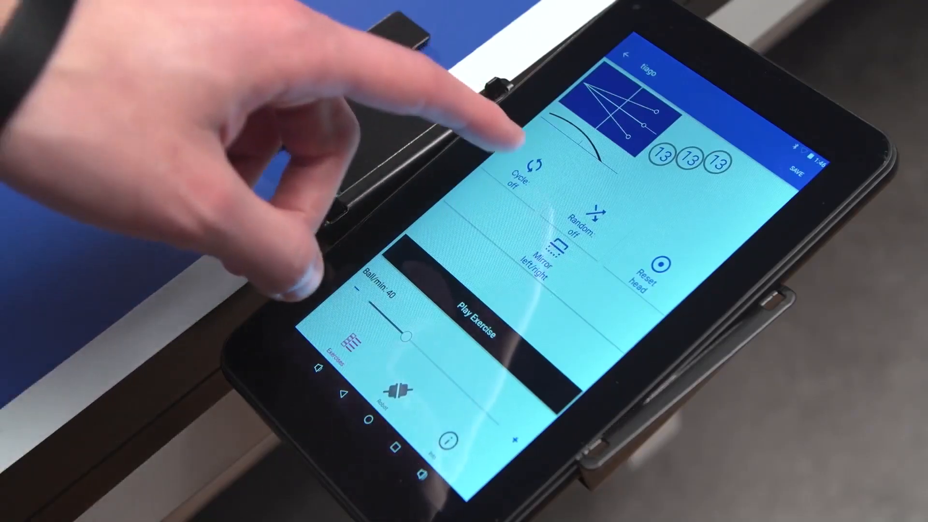
- Turn on Cycle mode for tiago with a 60/20 interval
left_click(528, 172)
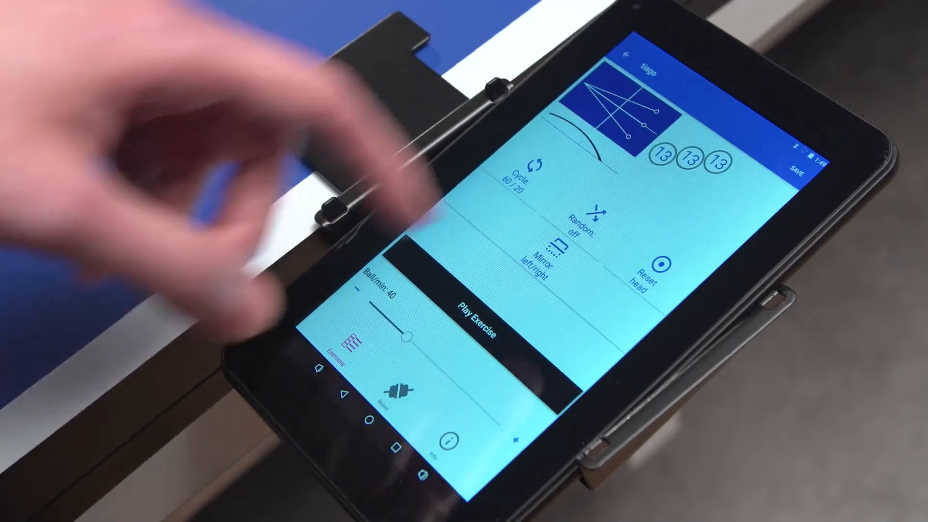
- Open the Random options and toggle the Scatter checkbox
left_click(592, 216)
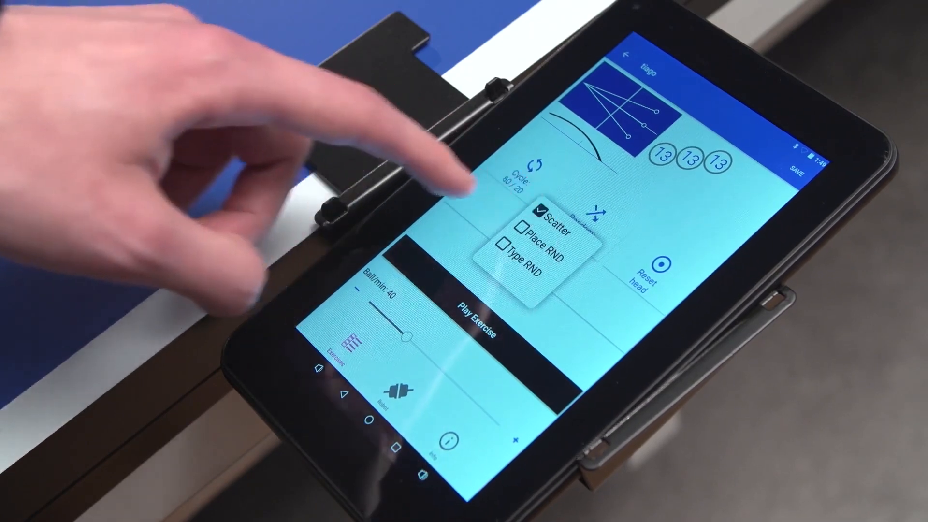
left_click(535, 218)
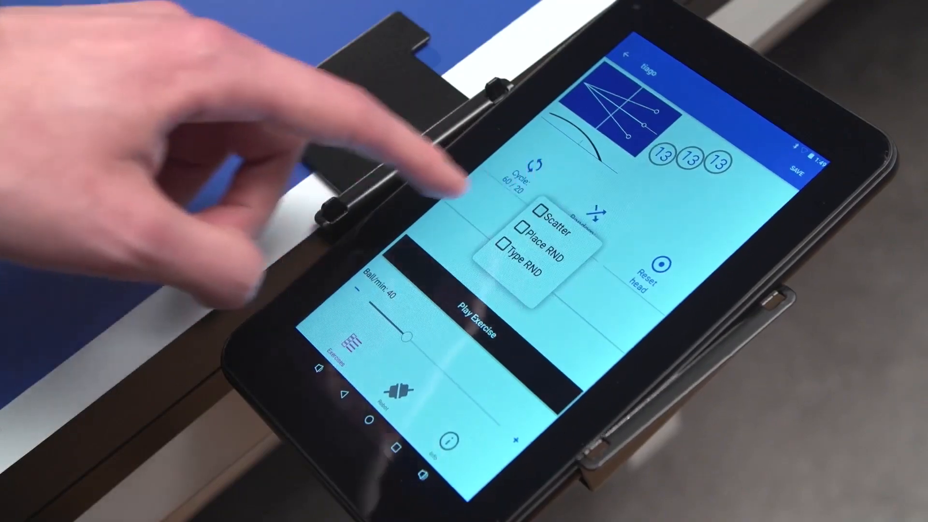